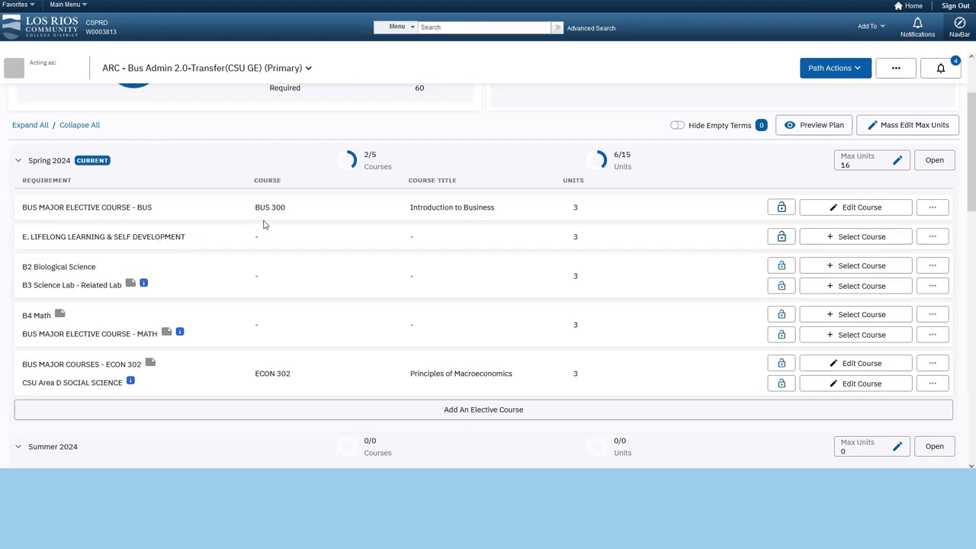
mouse_move(298, 219)
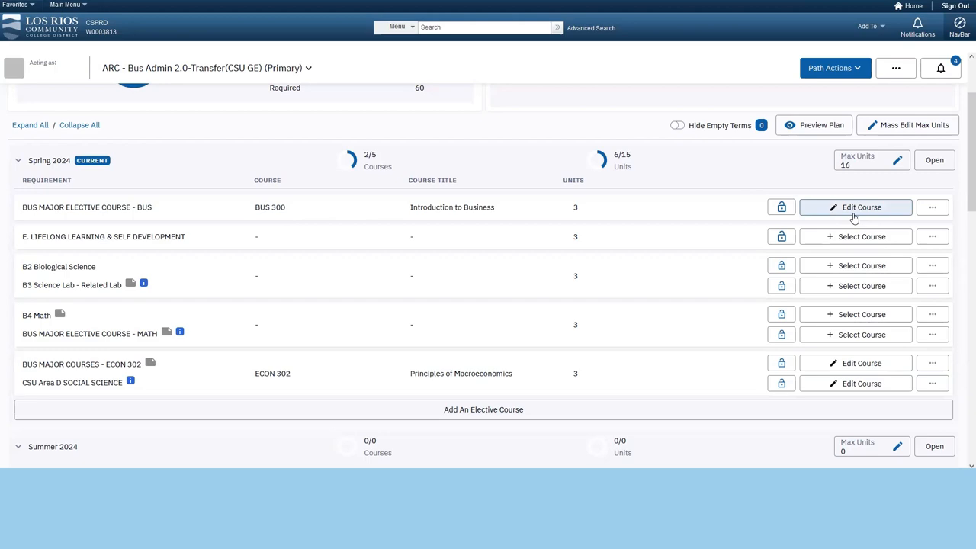
mouse_move(856, 236)
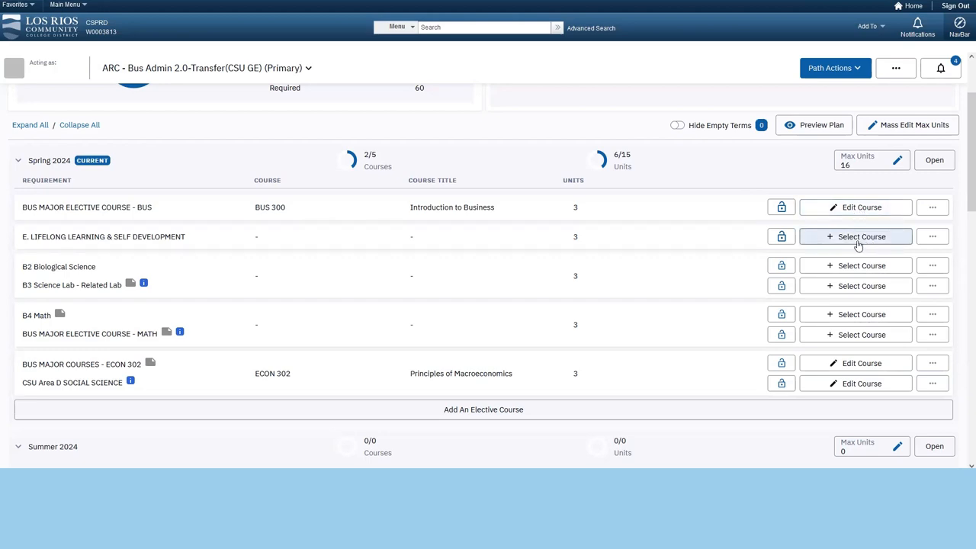
List courses for the Spring 2024 E. Lifelong Learning & Self Development requirement.
left_click(855, 236)
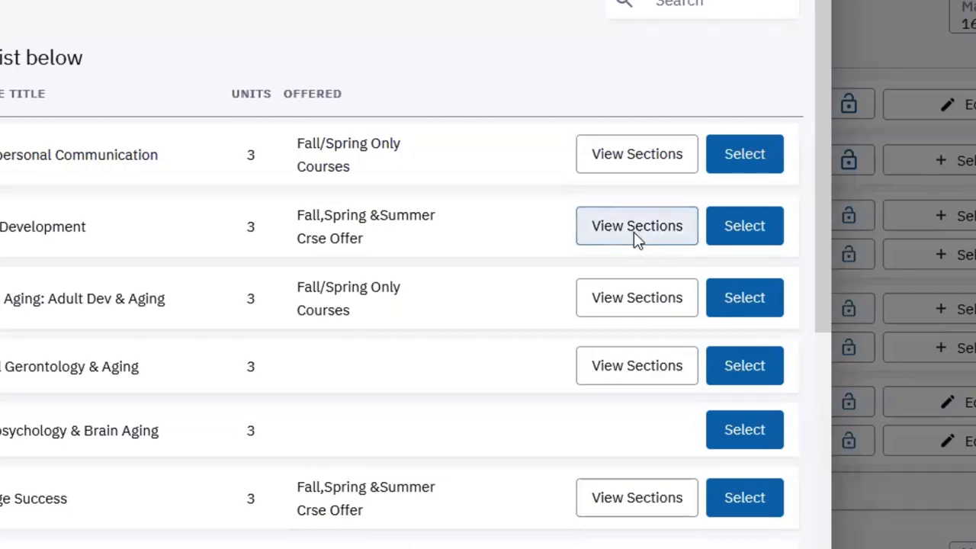
Show the Child Development course's sections with instructors, dates, rooms and open status.
left_click(635, 226)
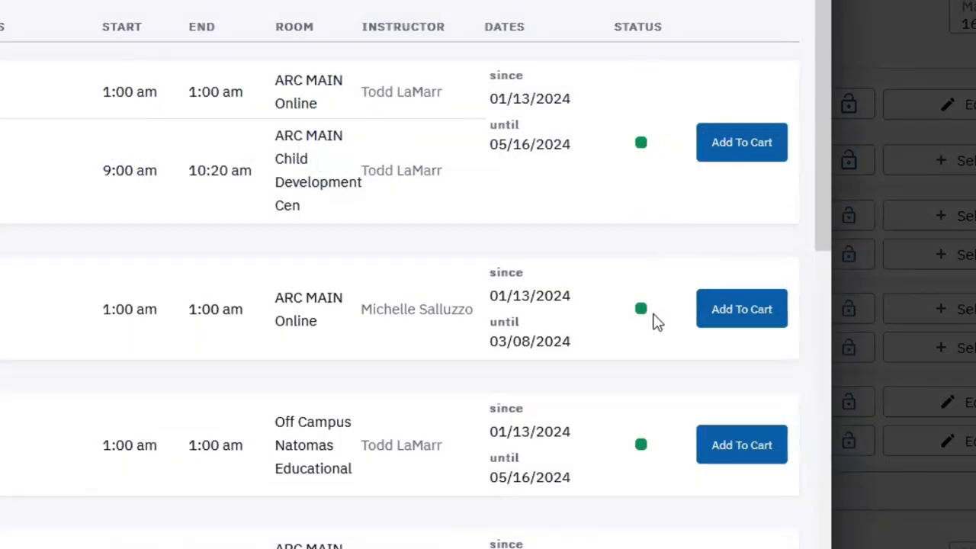
mouse_move(647, 335)
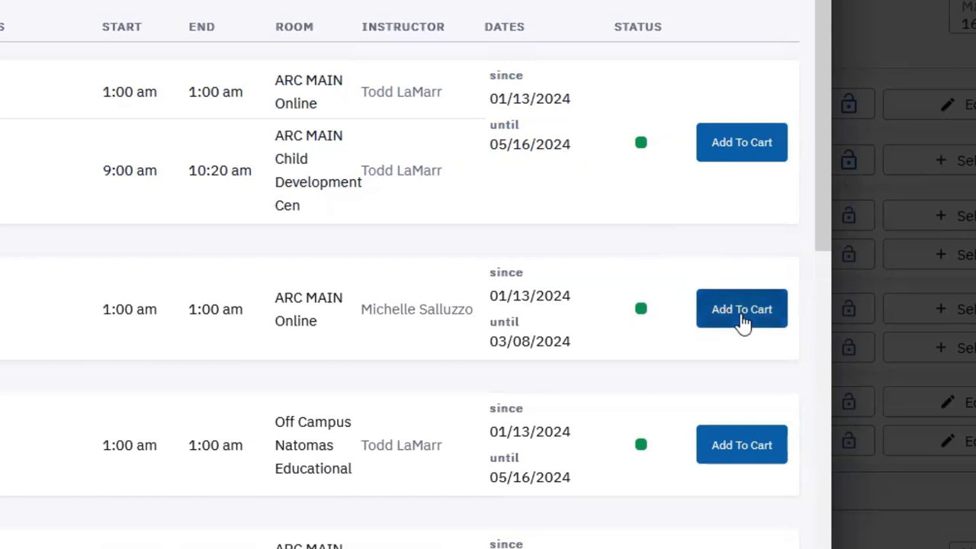
Bring up enrollment options for online ECE 312 section 841-10004 (8W1, ending 03/08/2024).
left_click(741, 308)
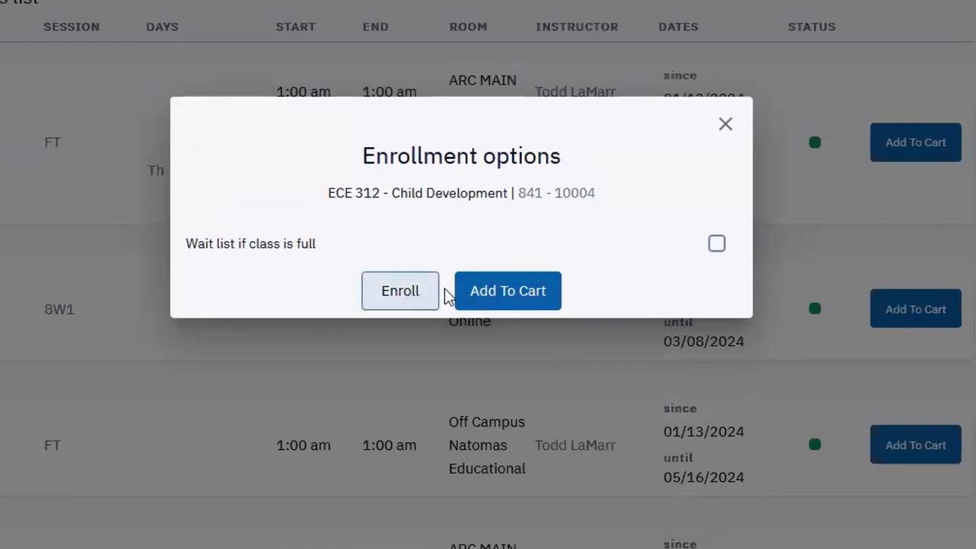
mouse_move(480, 305)
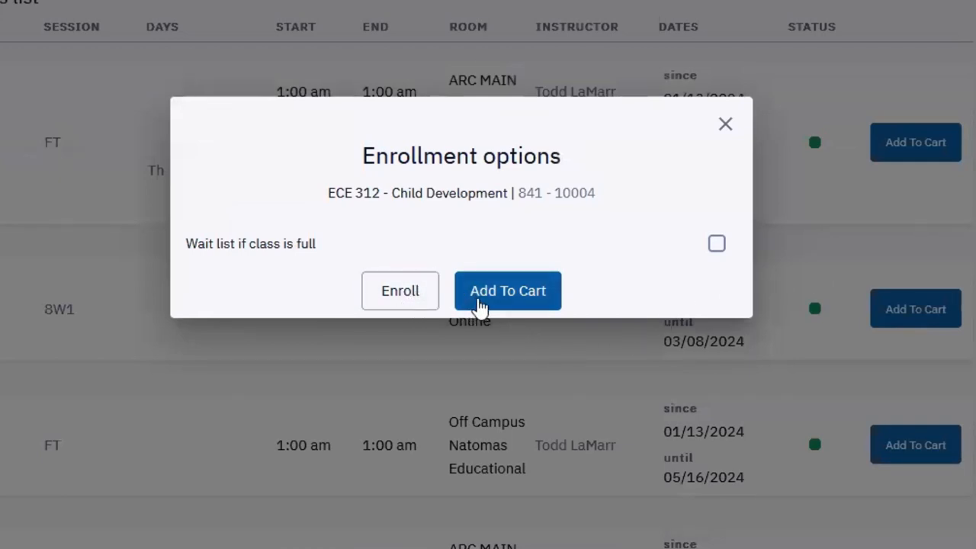